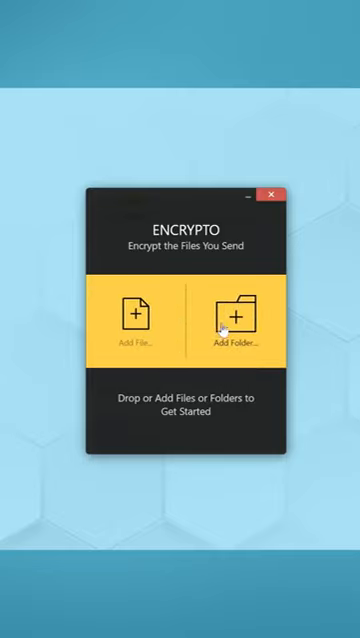
# Send the desktop WALLPAPERS folder (1.09 MB) to Encrypto via the right-click menu
pyautogui.click(237, 320)
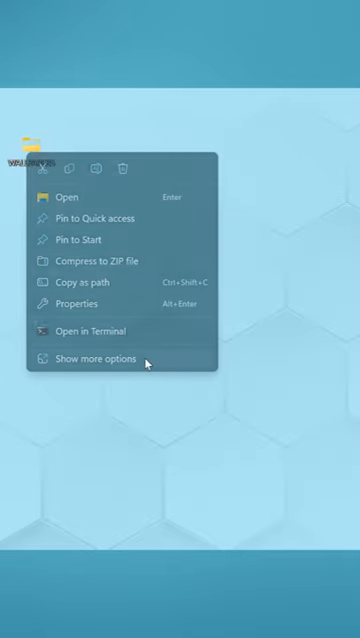
pyautogui.click(91, 358)
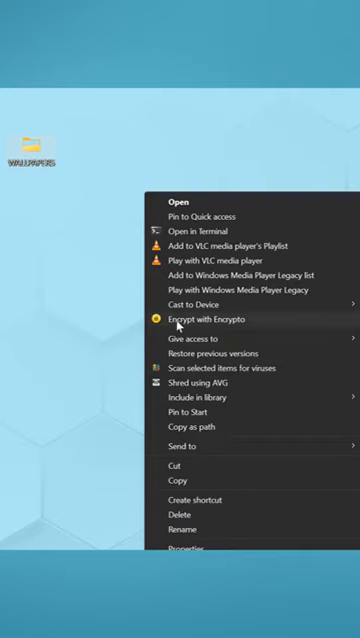
pyautogui.click(201, 319)
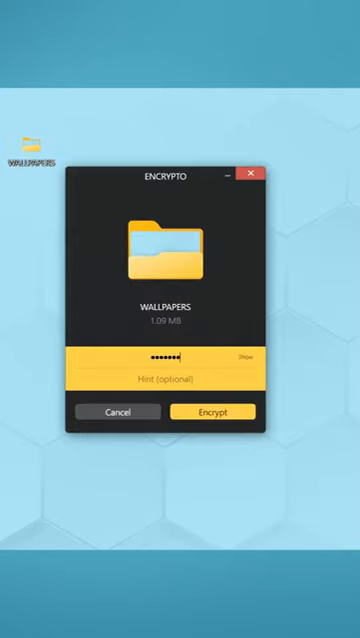
# Add the password hint 'SU' and start encrypting the WALLPAPERS folder
pyautogui.write('SUB TO')
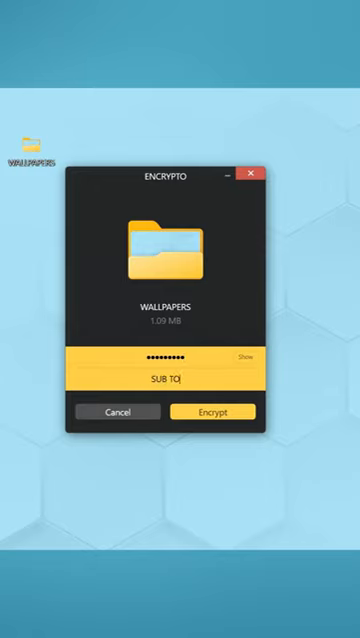
pyautogui.click(211, 411)
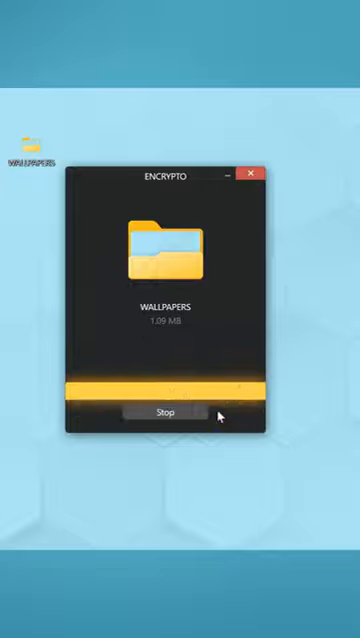